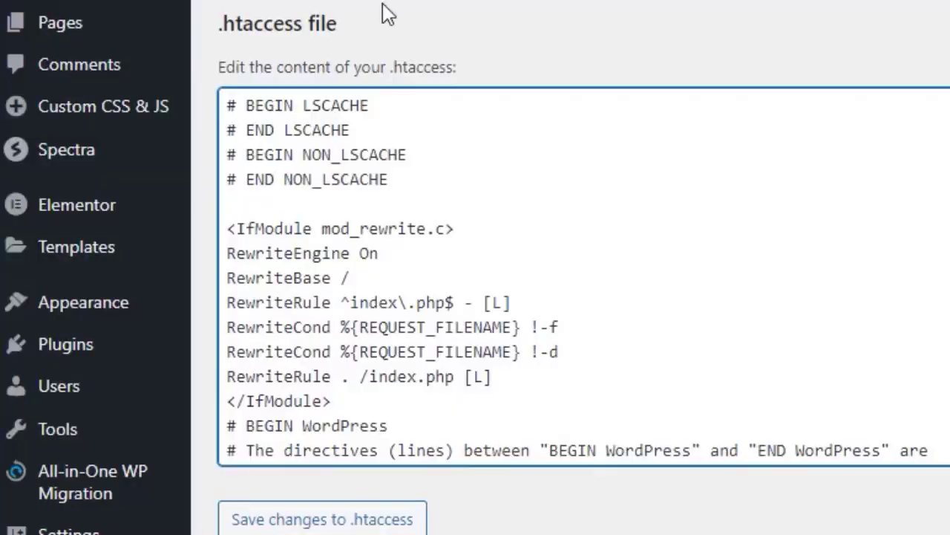
mouse_move(438, 32)
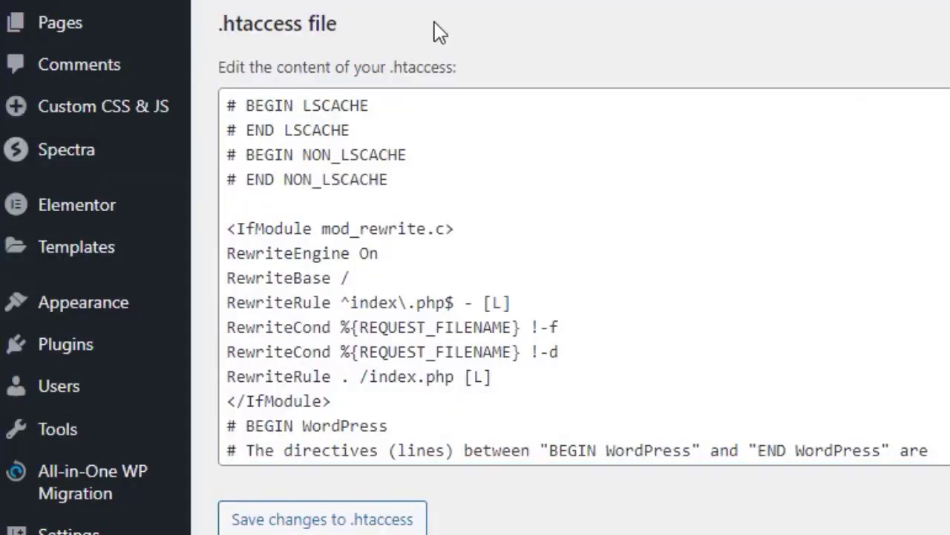
mouse_move(643, 490)
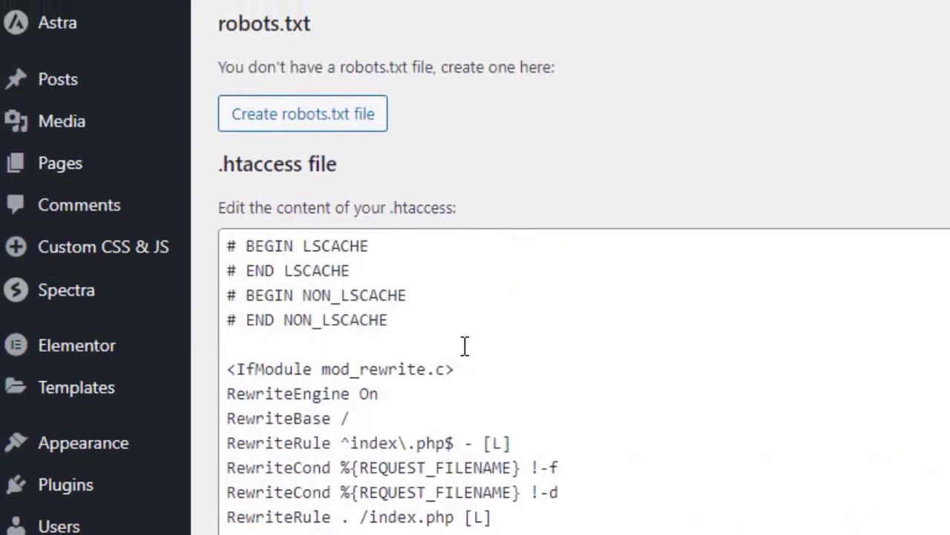
mouse_move(811, 355)
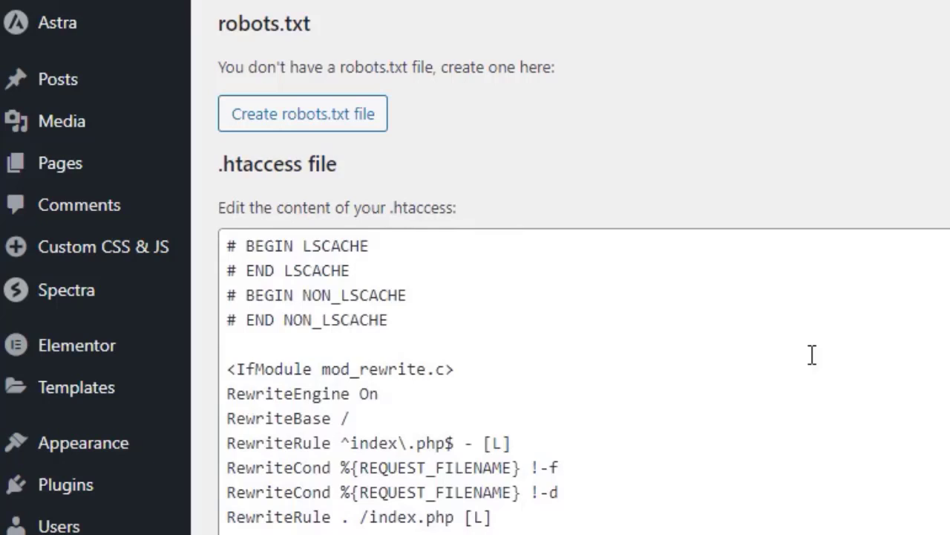
Edit the .htaccess content and confirm the change
click(611, 331)
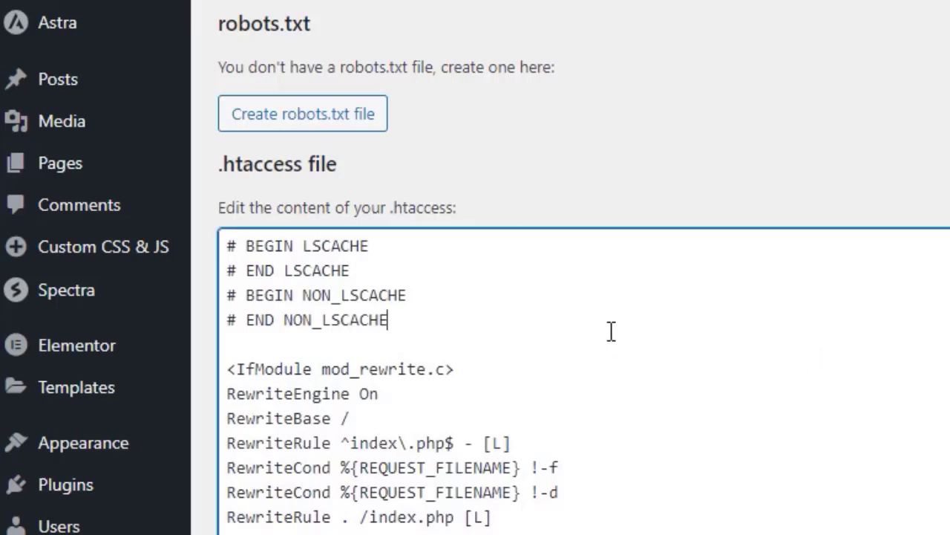
mouse_move(229, 246)
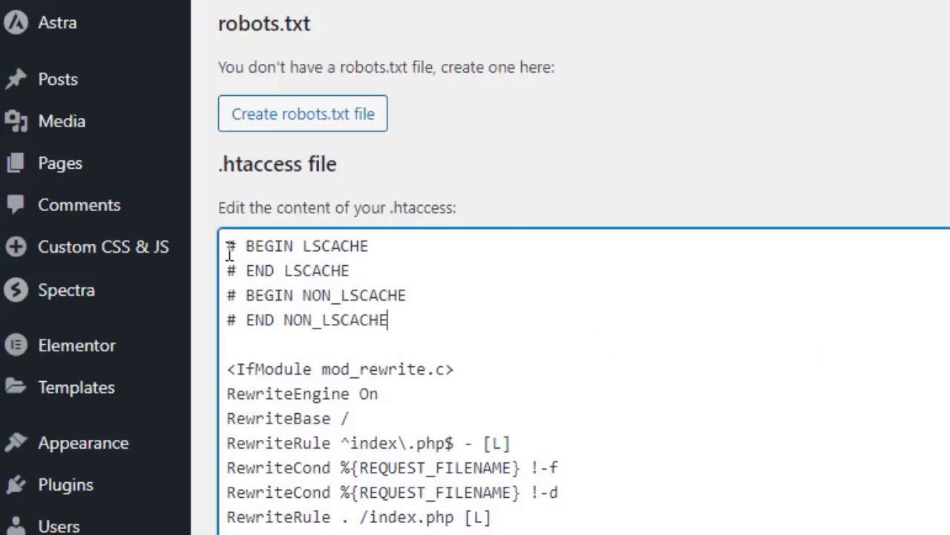
scroll(down, 3)
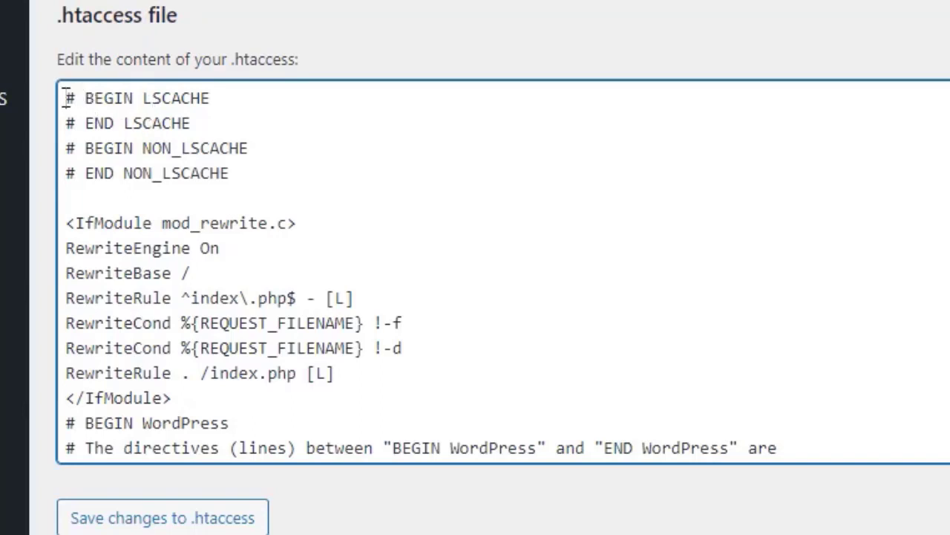
key(Enter)
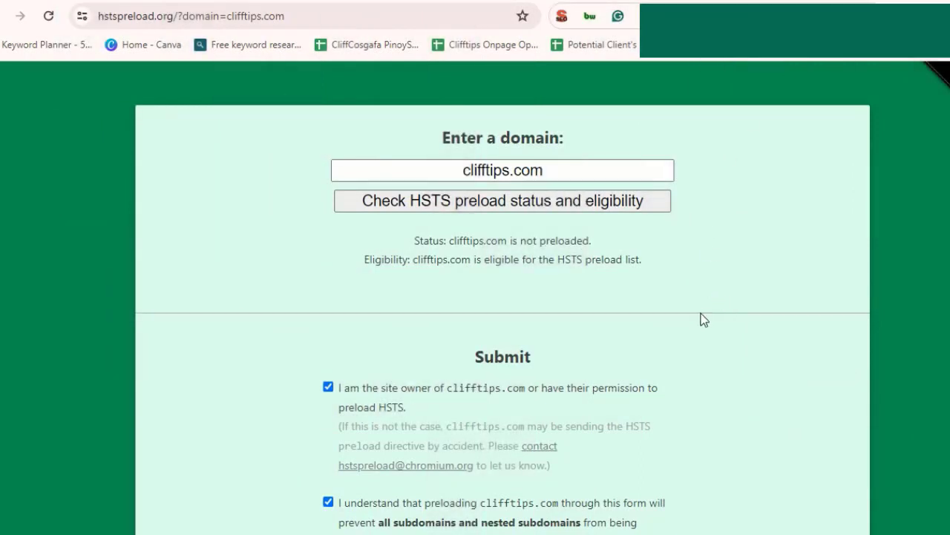
Check clifftips.com eligibility, tick both acknowledgements, and submit it to the preload list
click(190, 15)
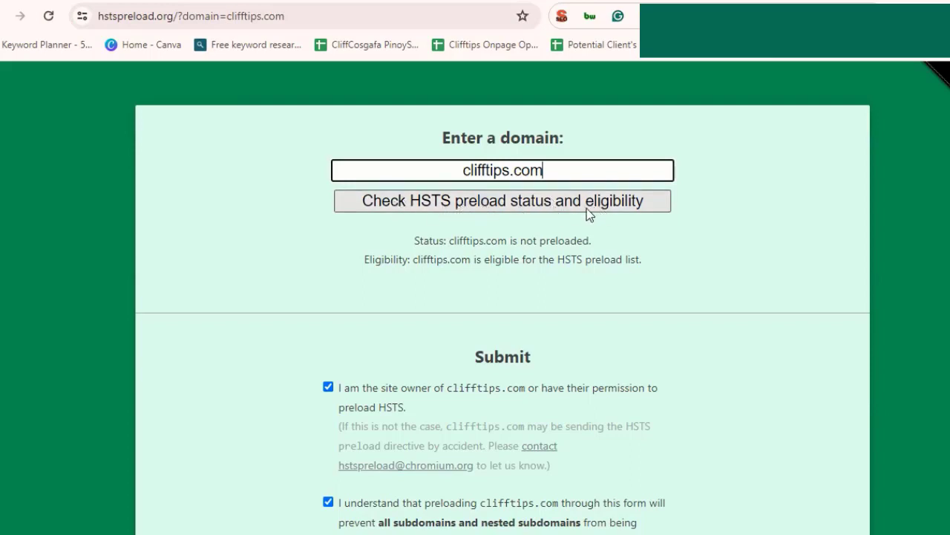
scroll(down, 3)
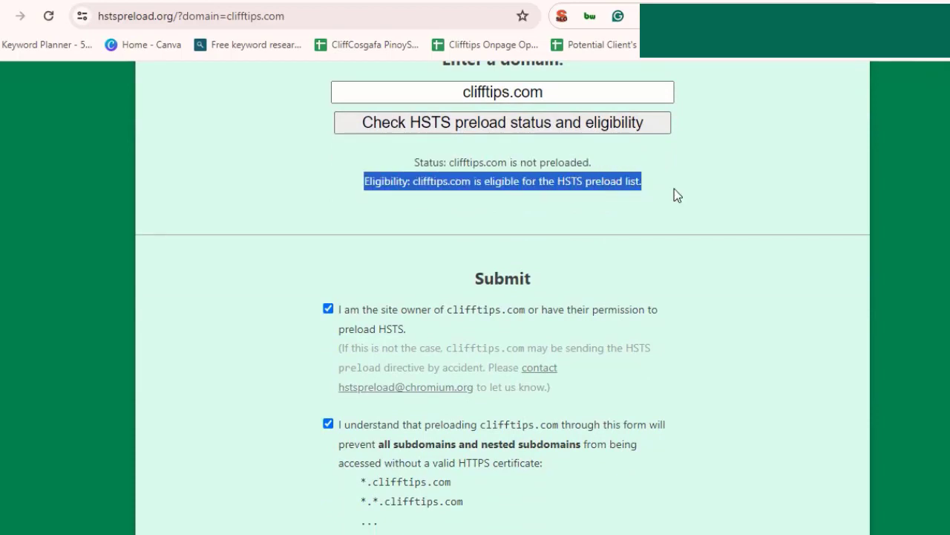
scroll(down, 3)
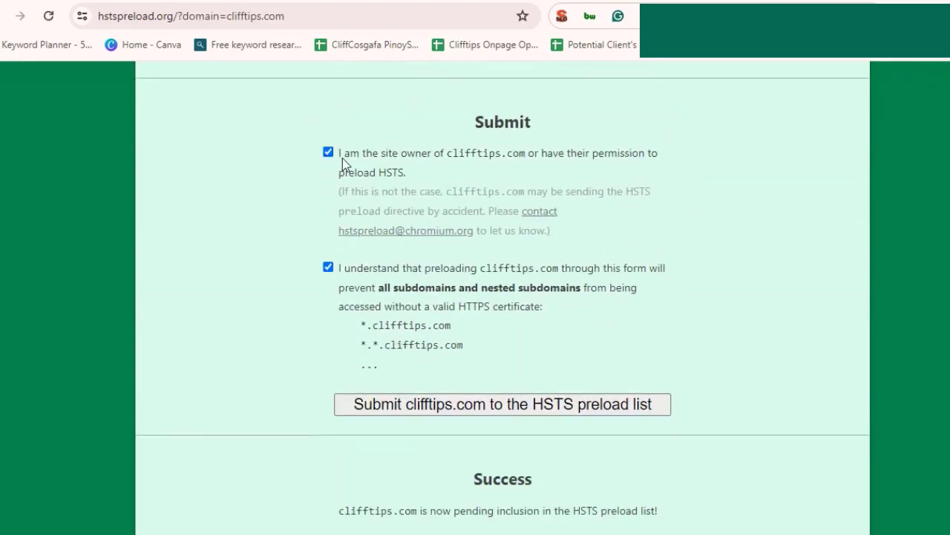
mouse_move(483, 395)
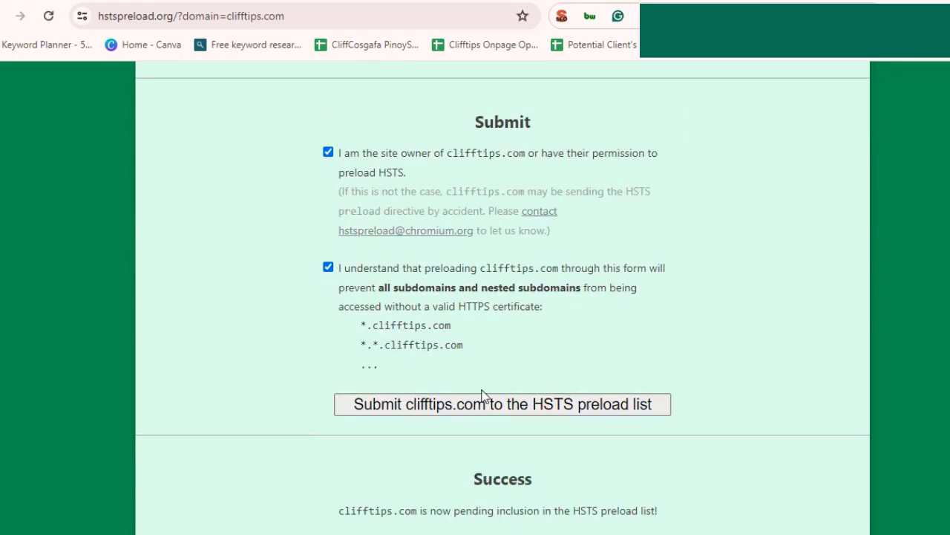
scroll(down, 3)
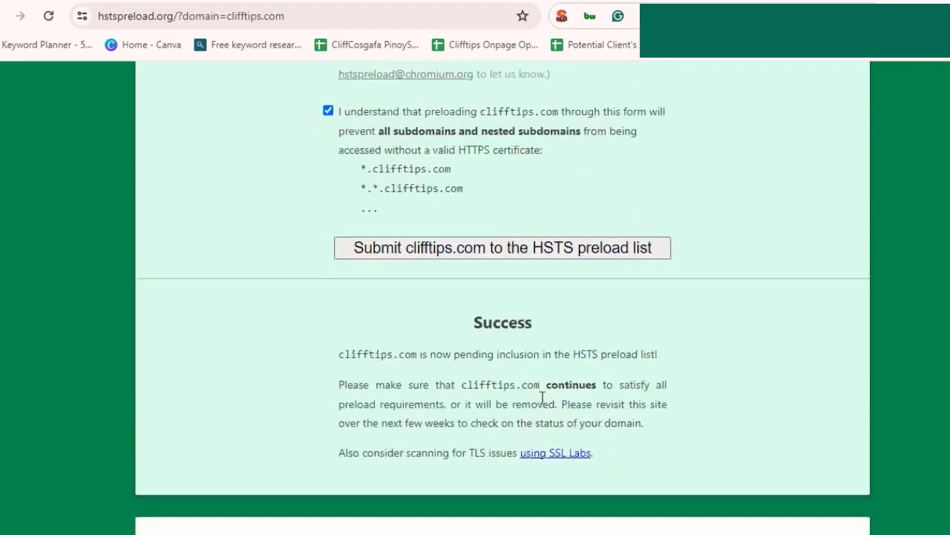
Search the web for 'securityheaders' and open the securityheaders.com result
text(securityheade)
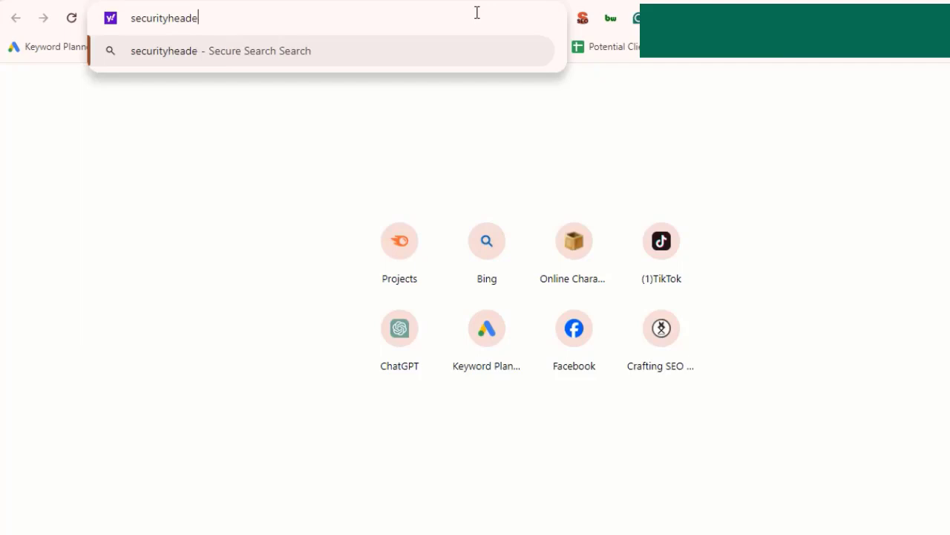
text(rs)
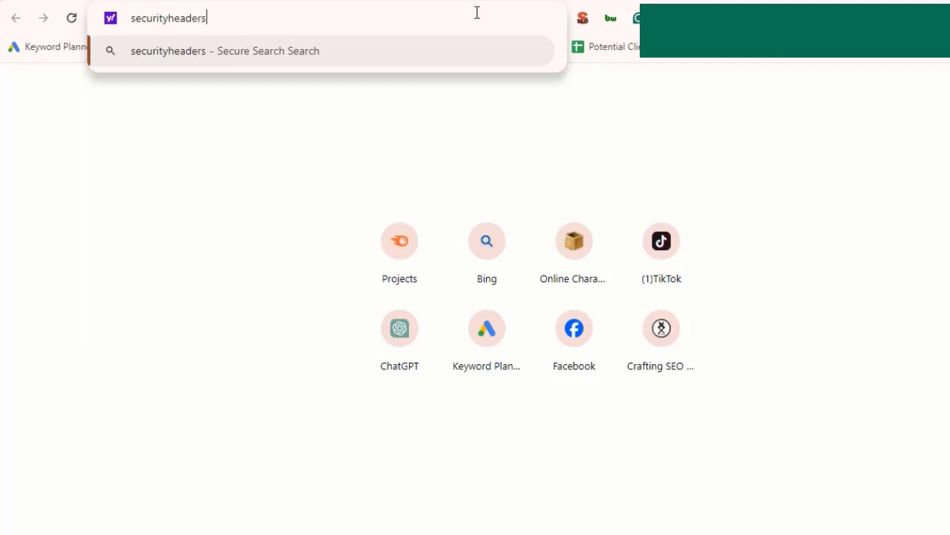
key(Return)
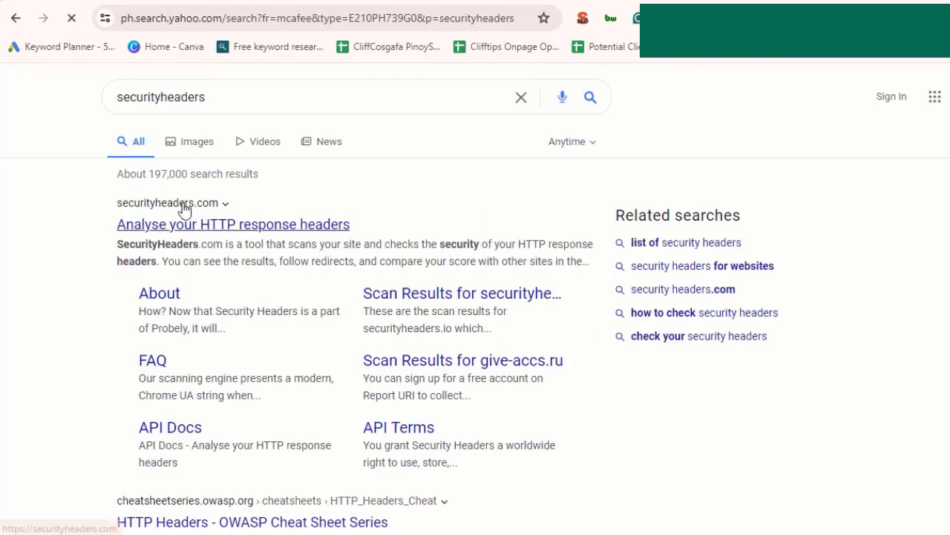
click(233, 224)
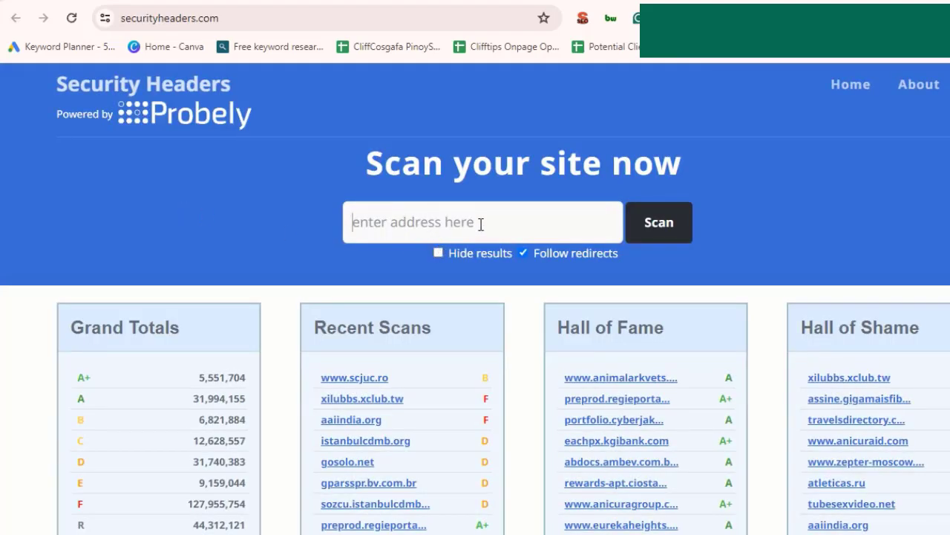
Scan clifftips.com, producing a grade C report with Strict-Transport-Security present
text(clifftips.)
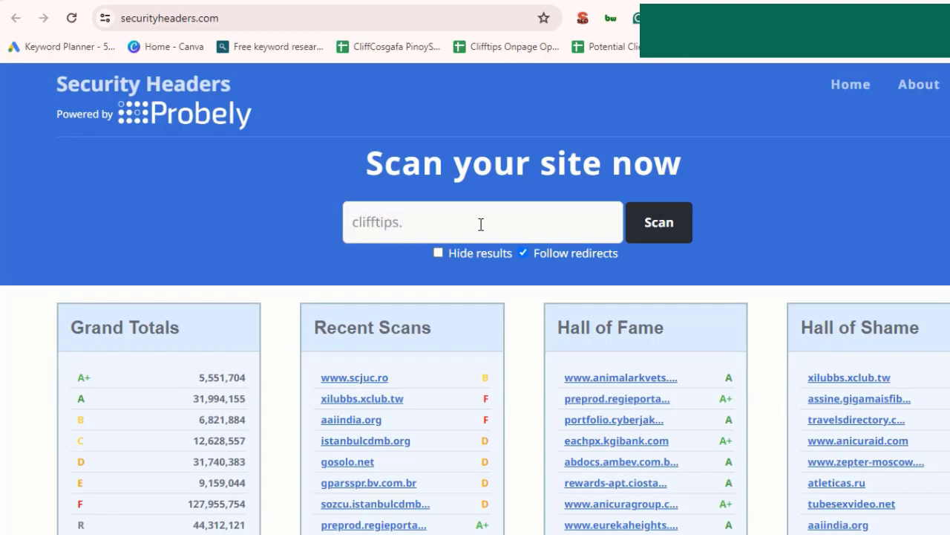
text(com)
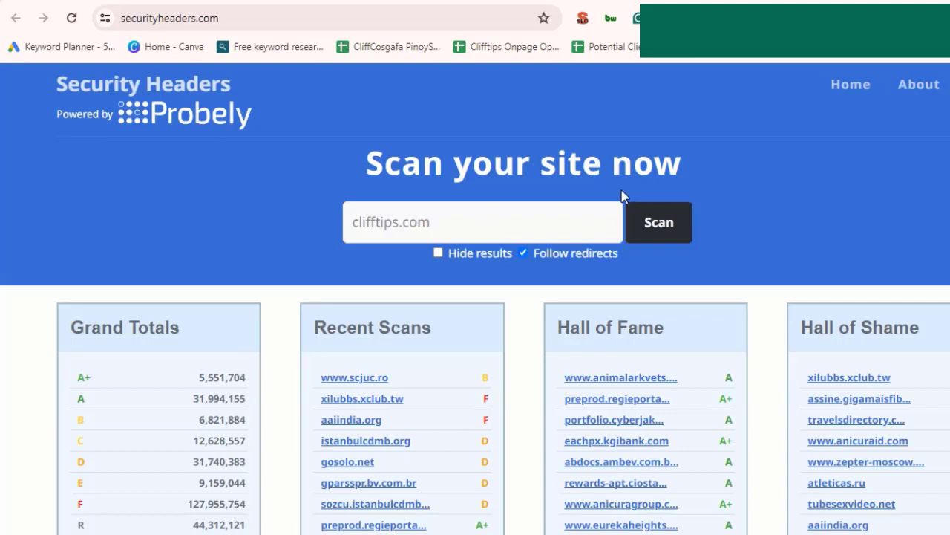
click(658, 222)
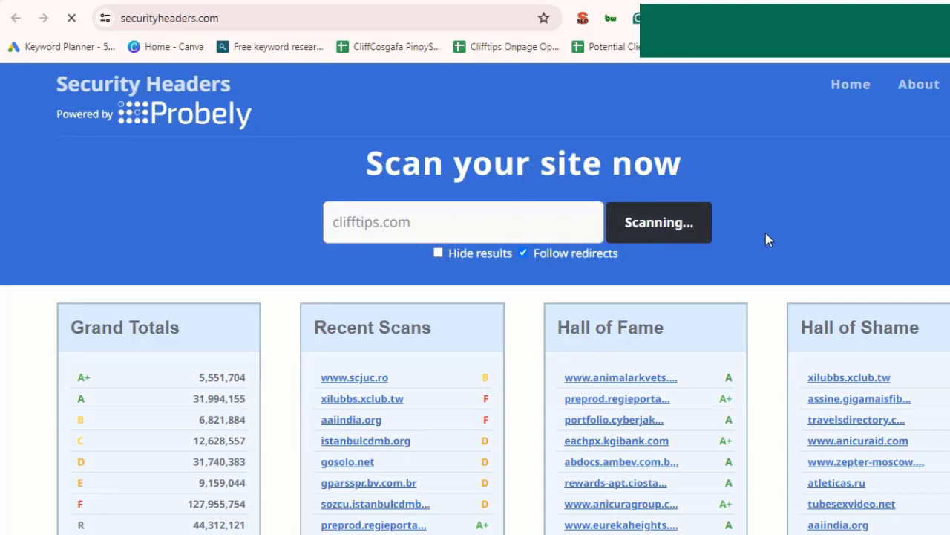
click(658, 222)
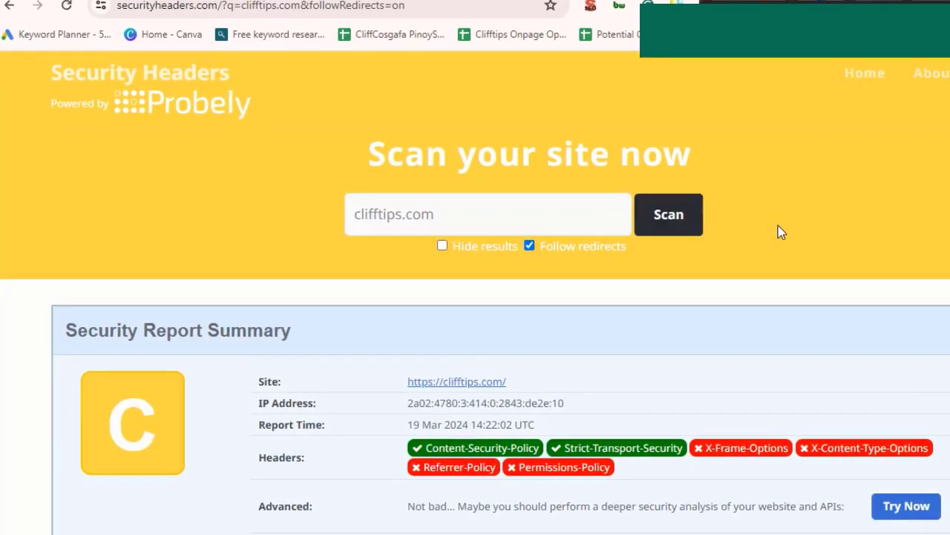
scroll(down, 3)
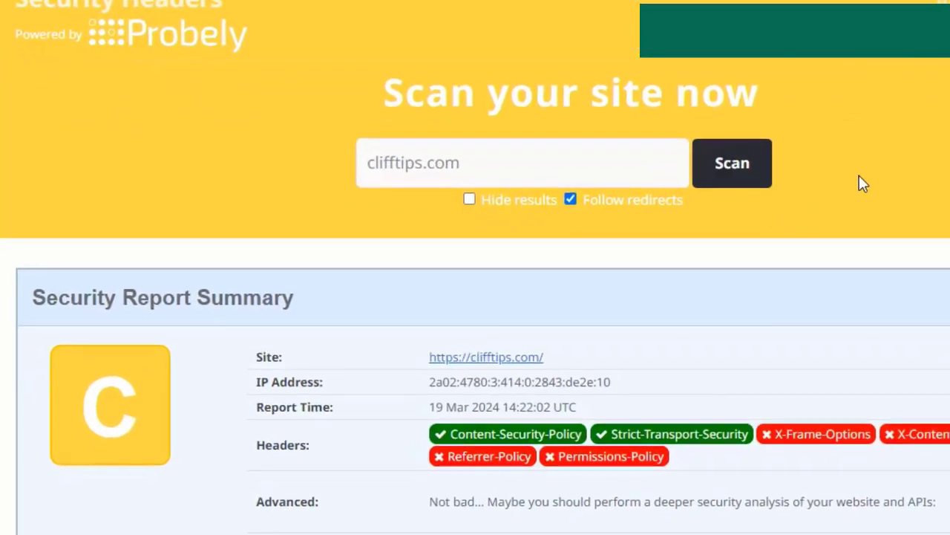
scroll(down, 3)
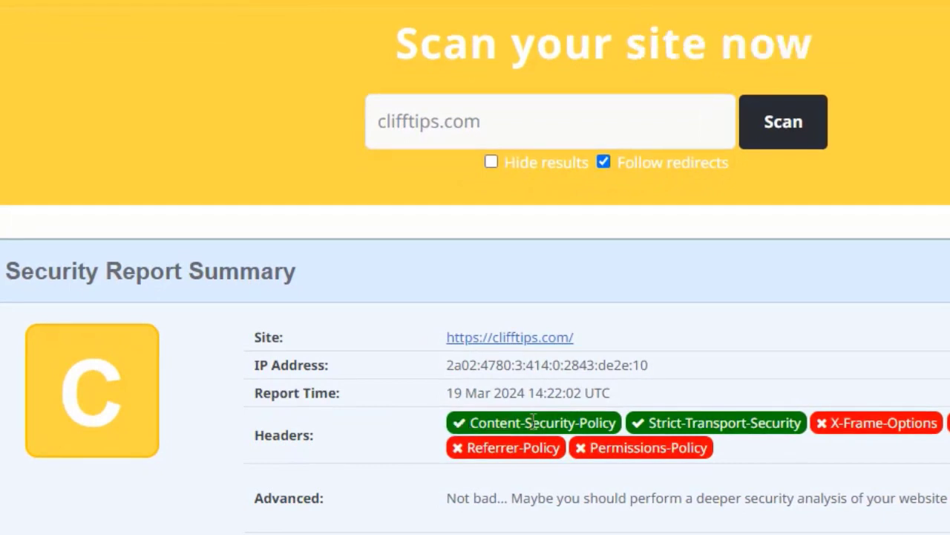
mouse_move(624, 429)
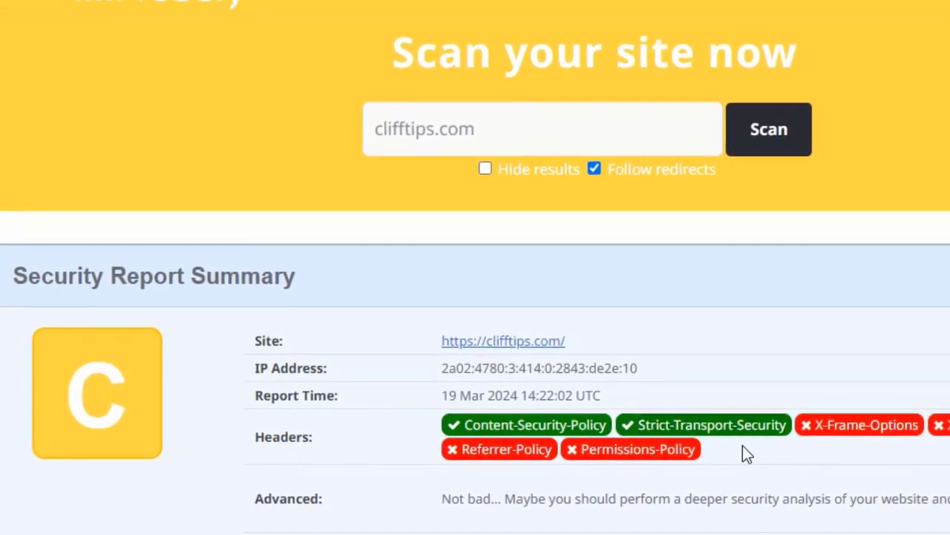
scroll(up, 3)
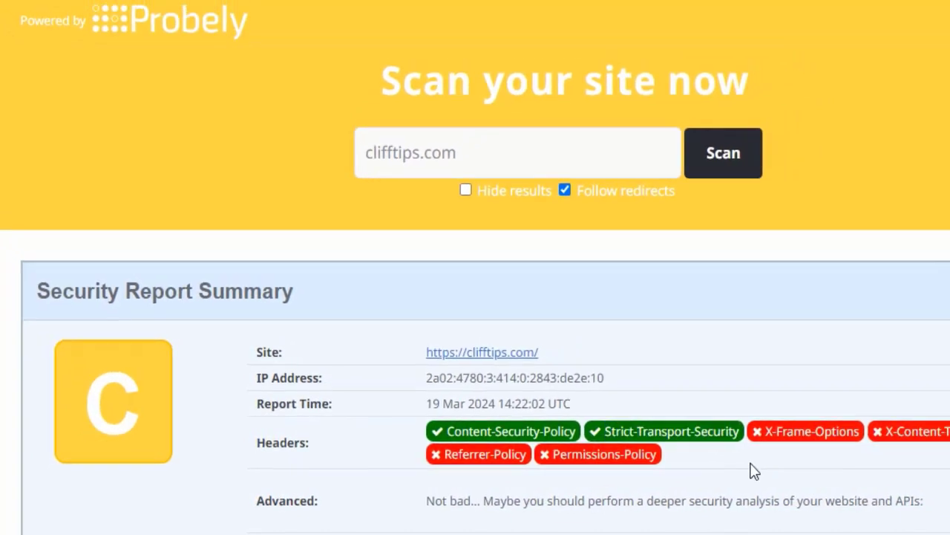
scroll(down, 3)
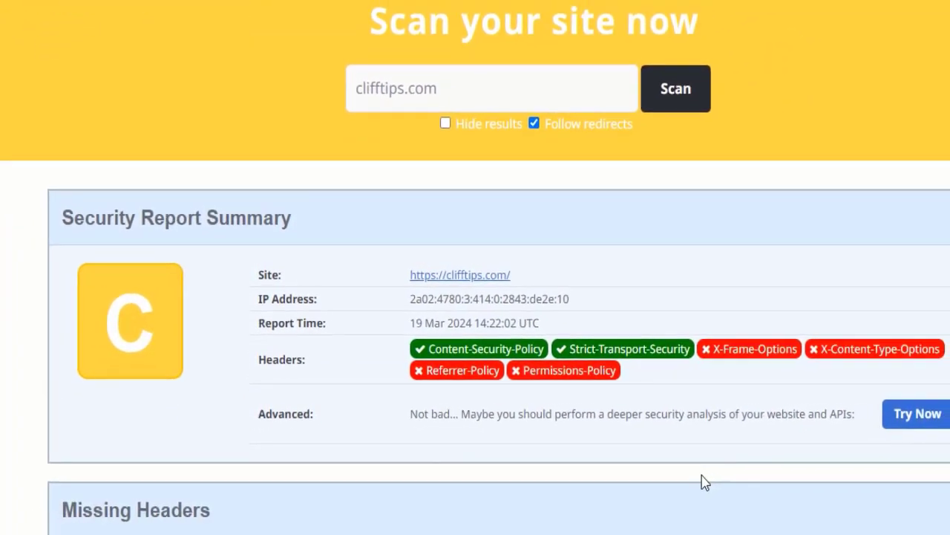